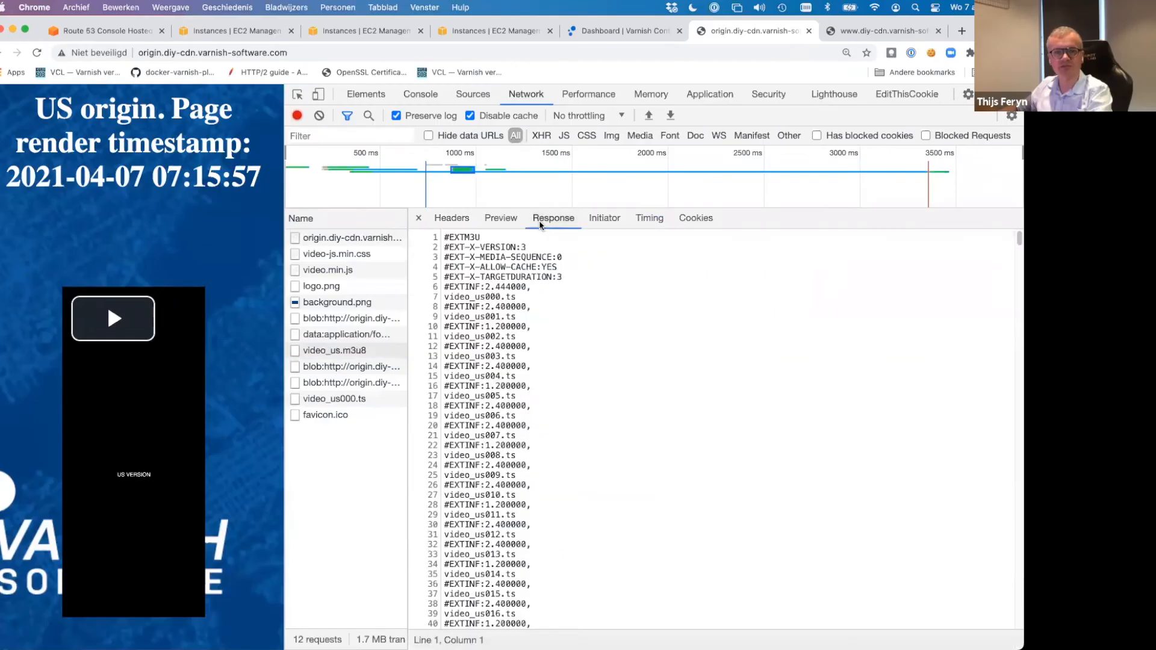
mouse_move(516, 314)
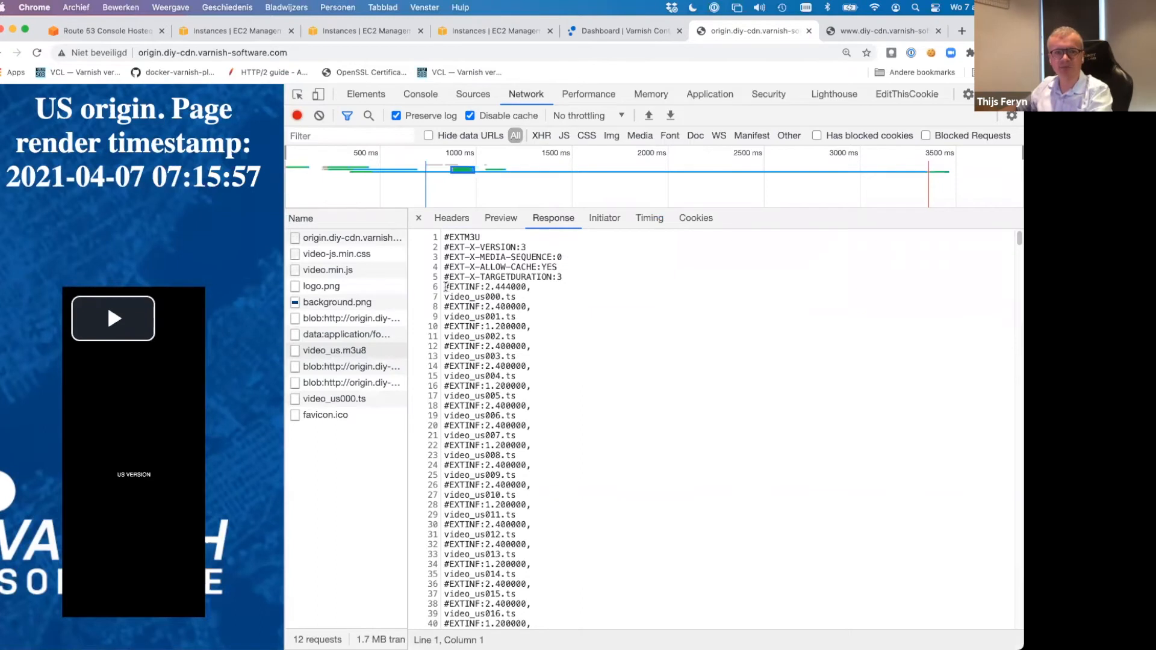
click(446, 297)
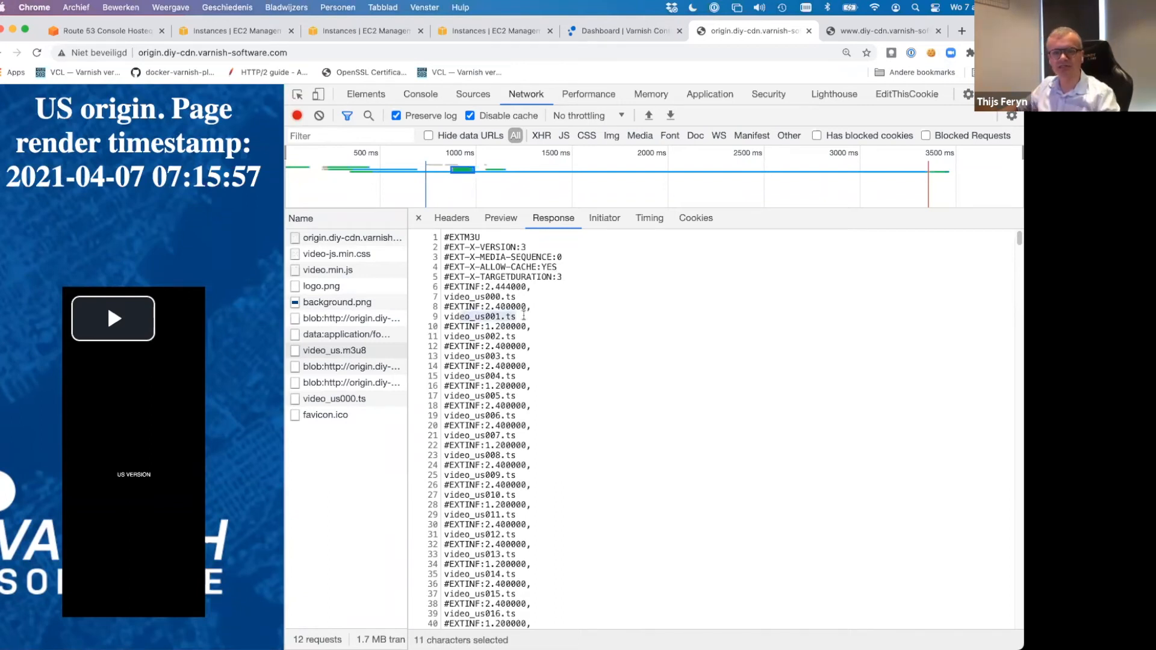
scroll(down, 3)
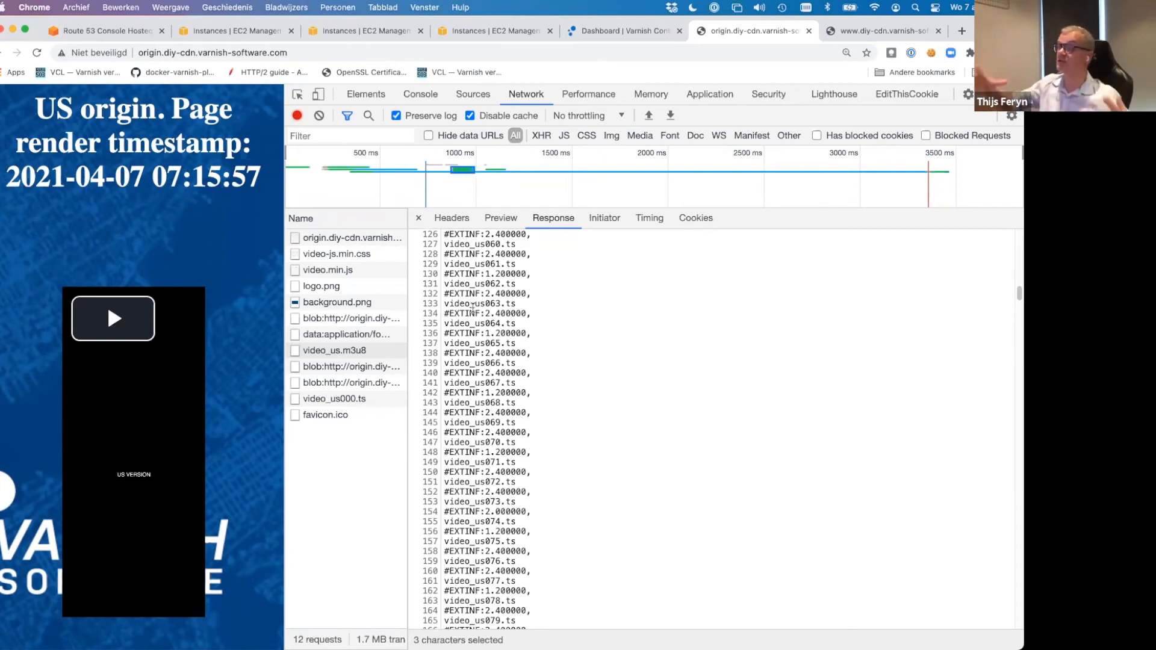
mouse_move(500, 392)
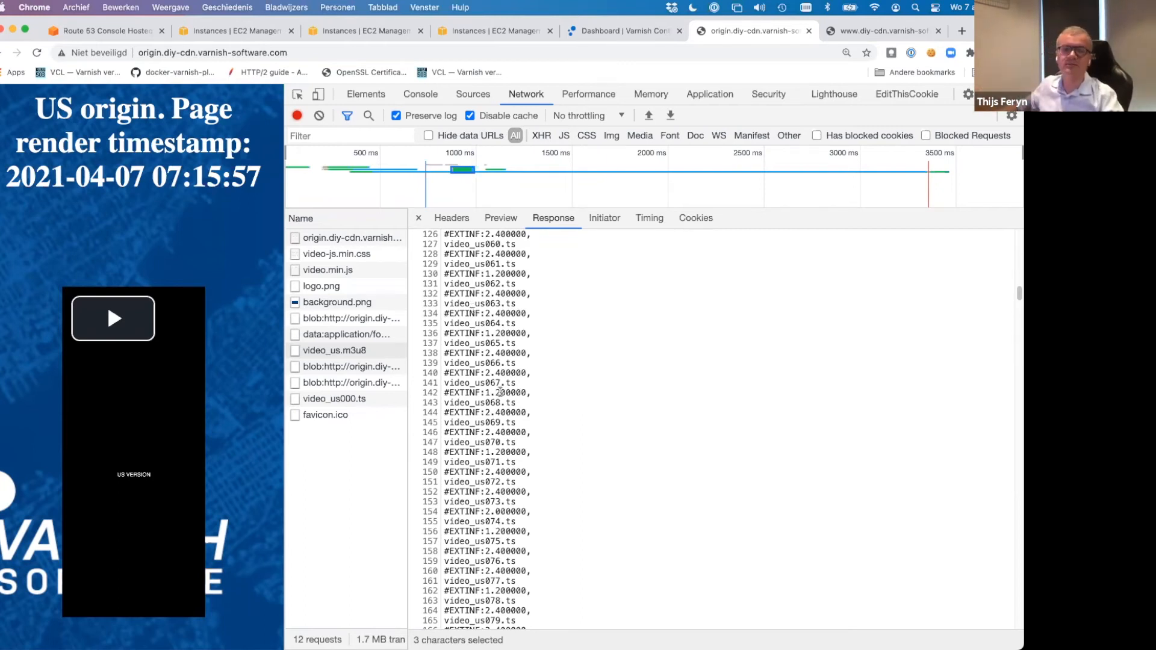
click(103, 31)
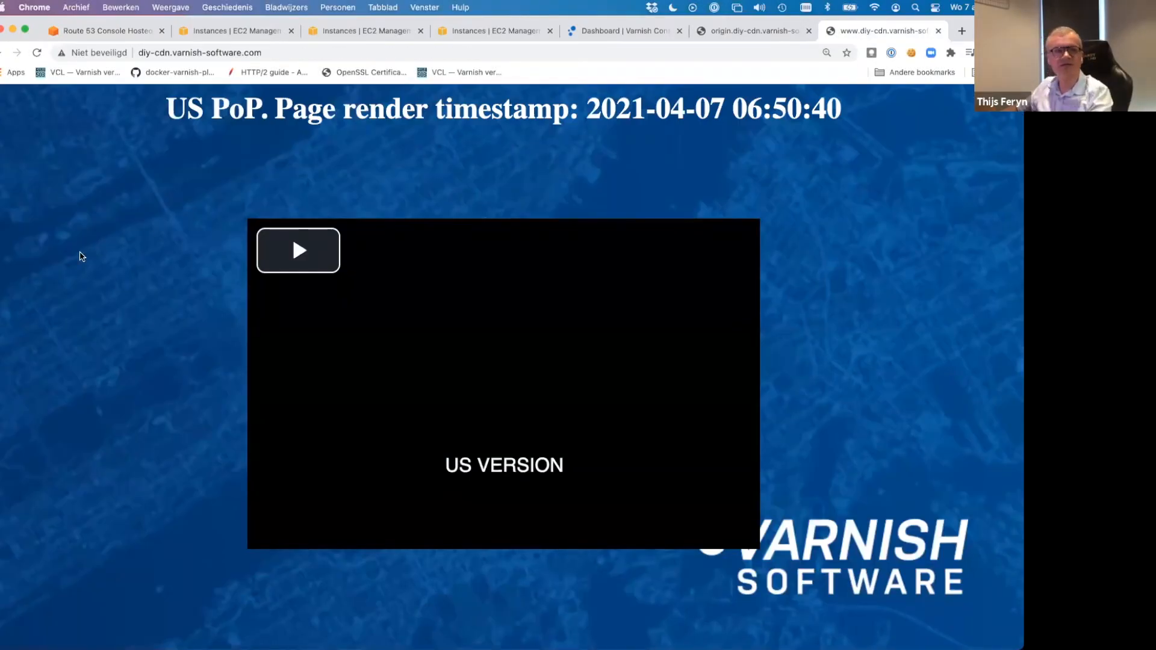
click(199, 52)
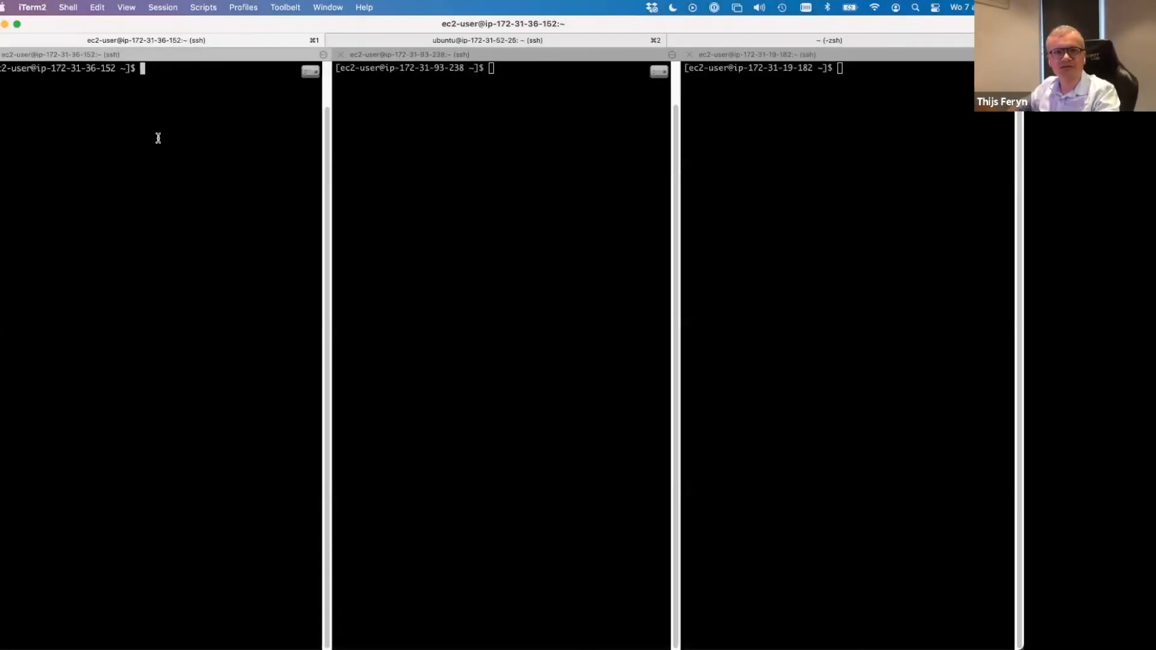
text(curl -s -I www.diy-cdn.varnish-software.com | grep region)
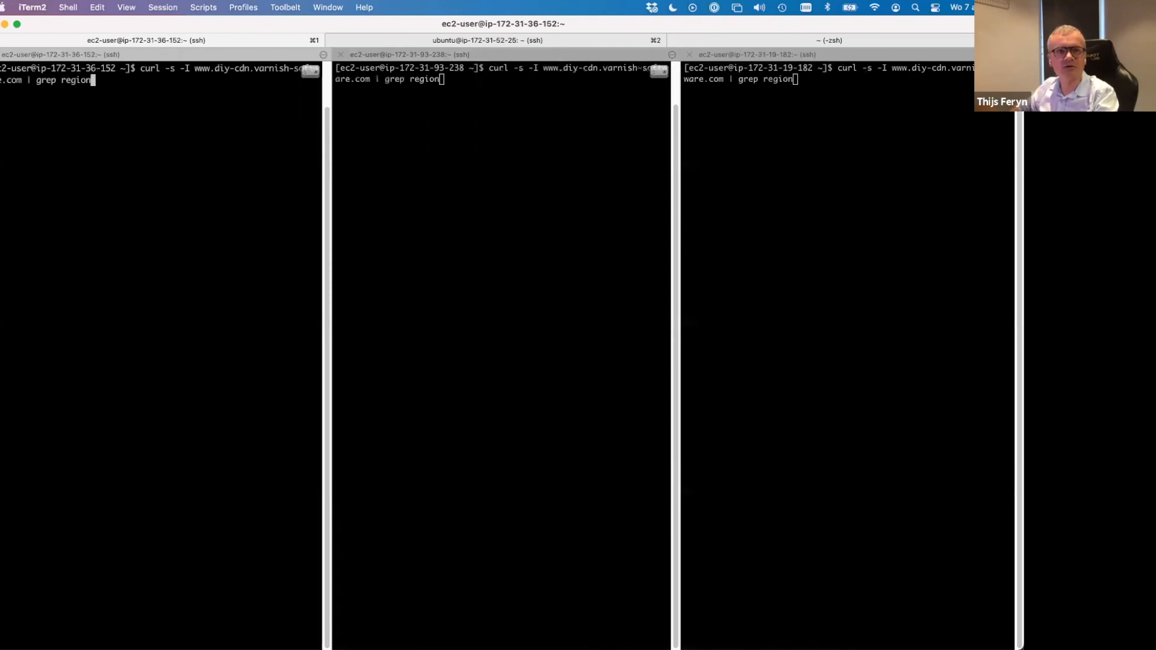